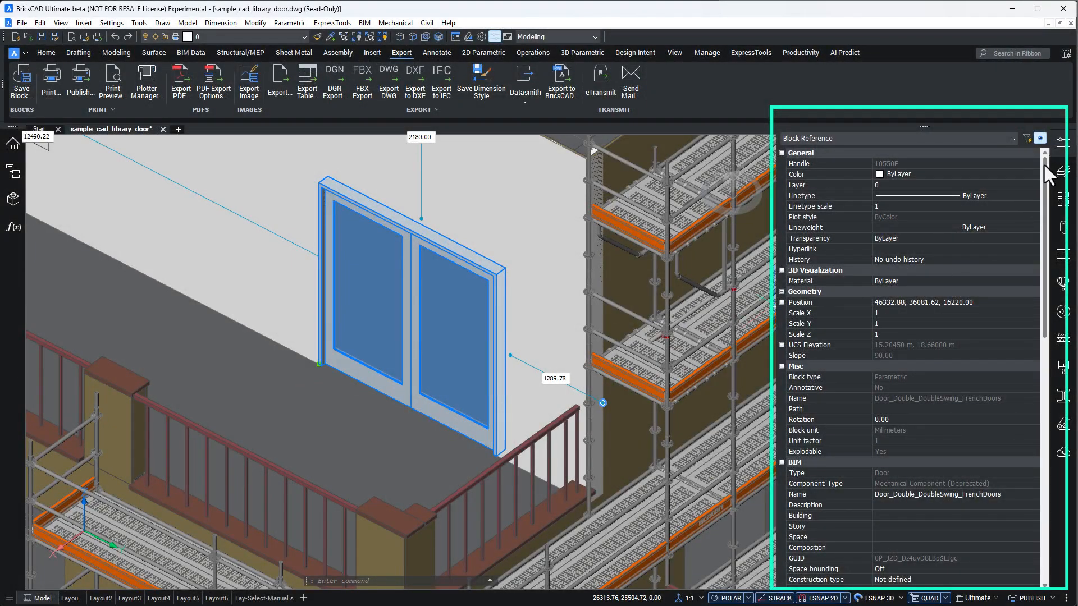
- Run CONVERT on the double French door so it registers as a BIM Block in Properties
{"action": "scroll", "scroll_direction": "down", "scroll_amount": 3}
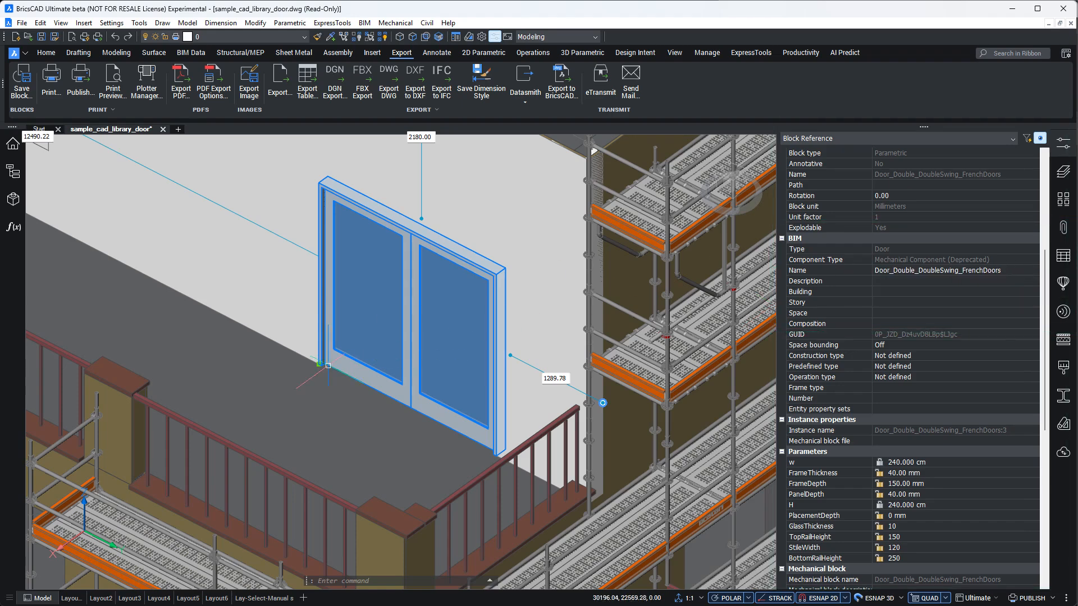
{"action": "type", "text": "CONVERT"}
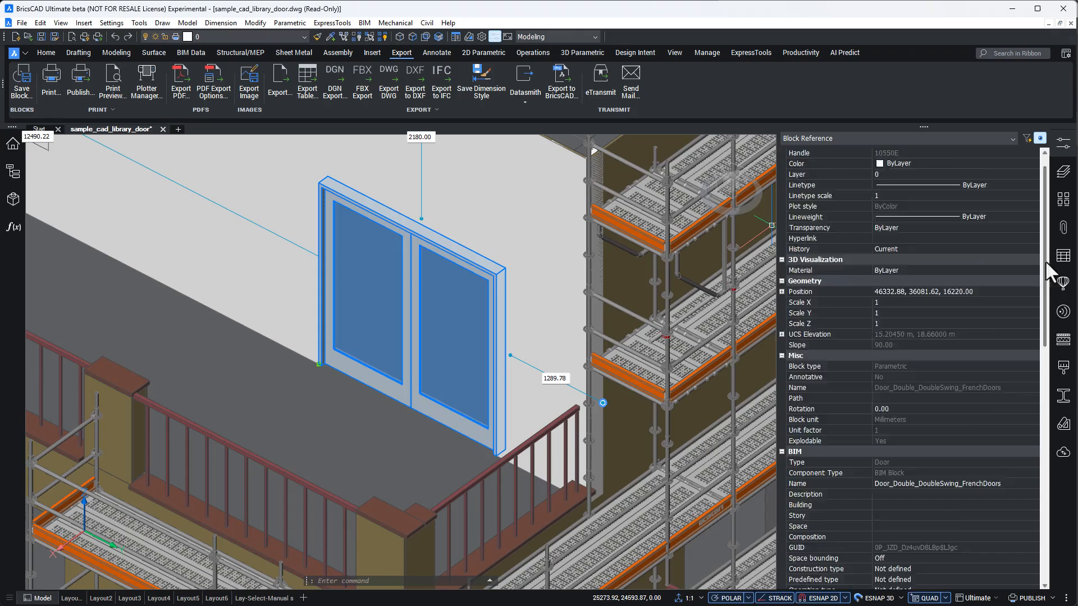
{"action": "scroll", "scroll_direction": "down", "scroll_amount": 3}
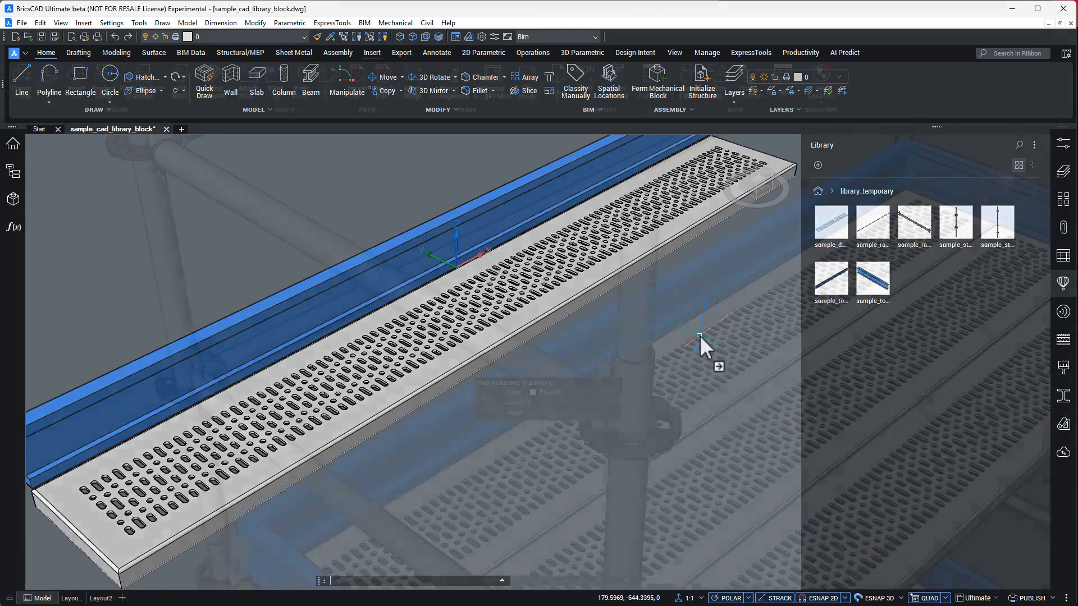
- Edit the sample_toeboard_parameter block definition in Parametric mode
{"action": "left_click", "coordinate": [372, 53]}
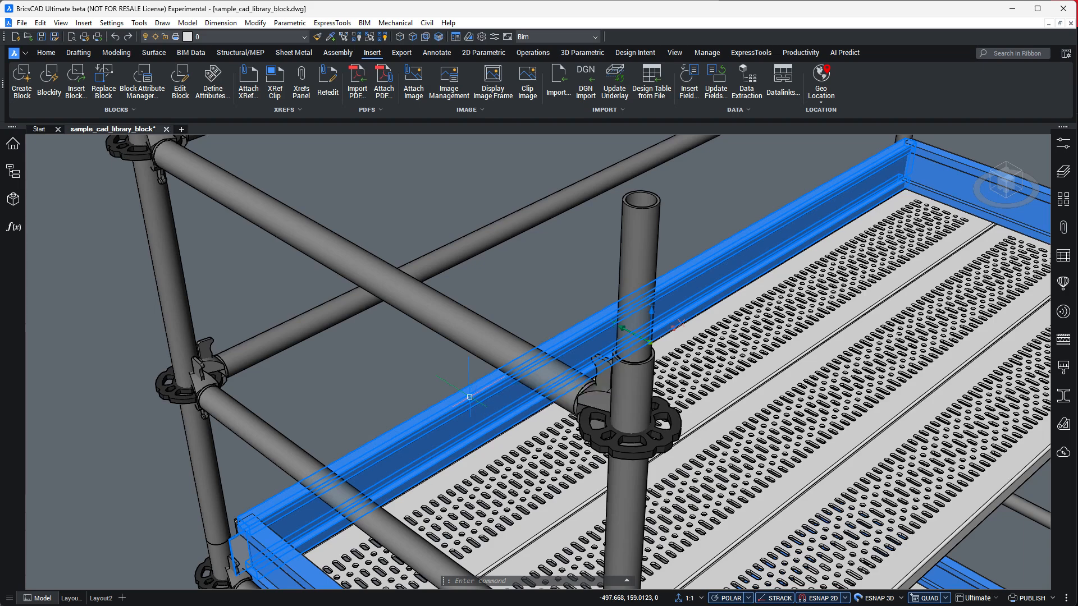
{"action": "mouse_move", "coordinate": [471, 397]}
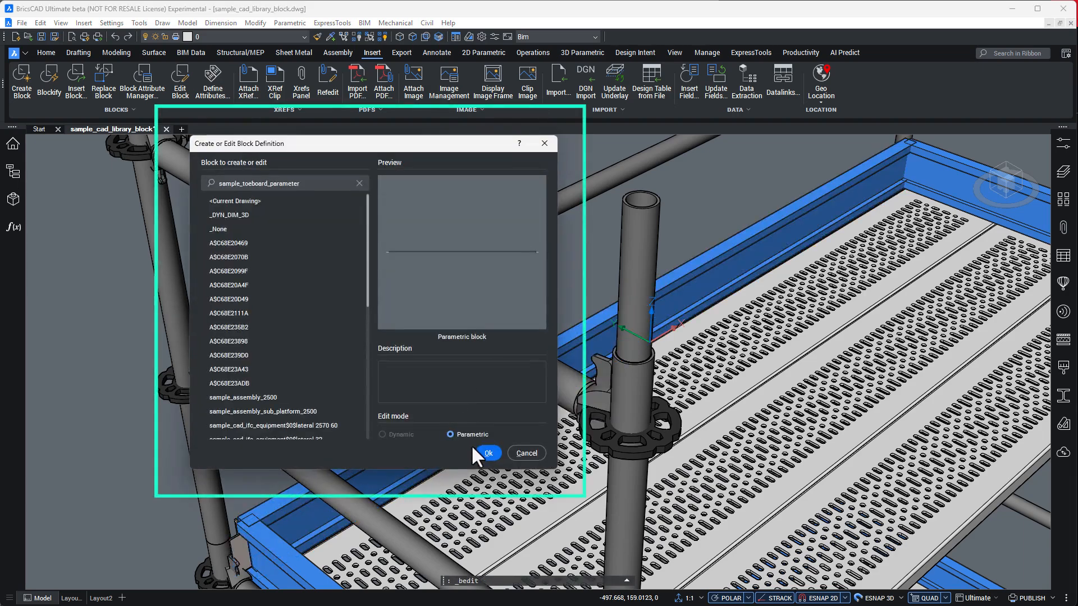
{"action": "left_click", "coordinate": [488, 454]}
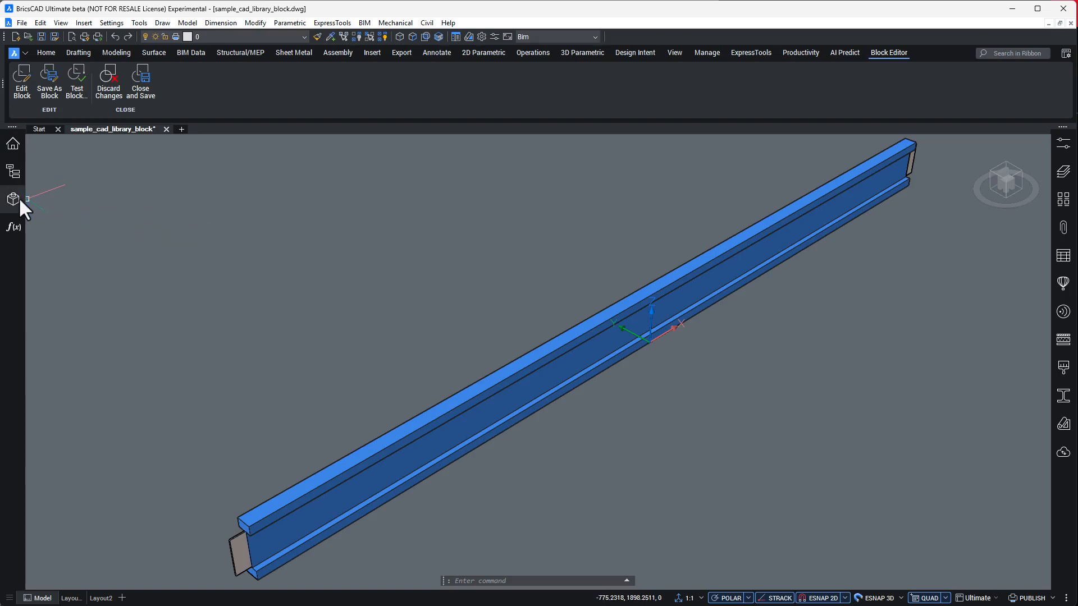
- Review the toeboard's Bodies (Body_1) and Constraints in the Mechanical Browser, then switch to the deck block
{"action": "left_click", "coordinate": [13, 200]}
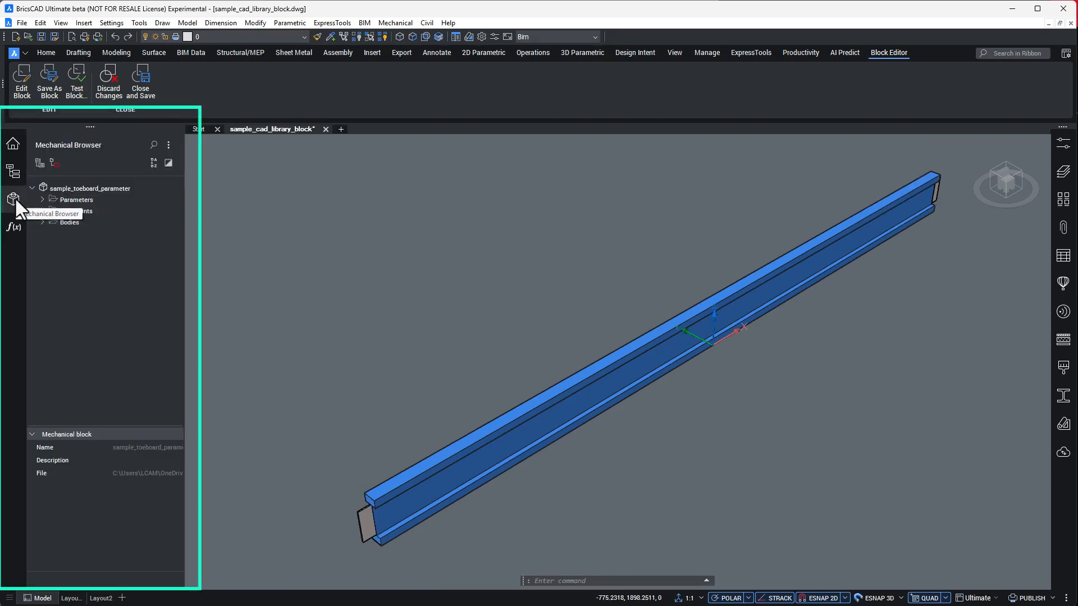
{"action": "left_click", "coordinate": [43, 221]}
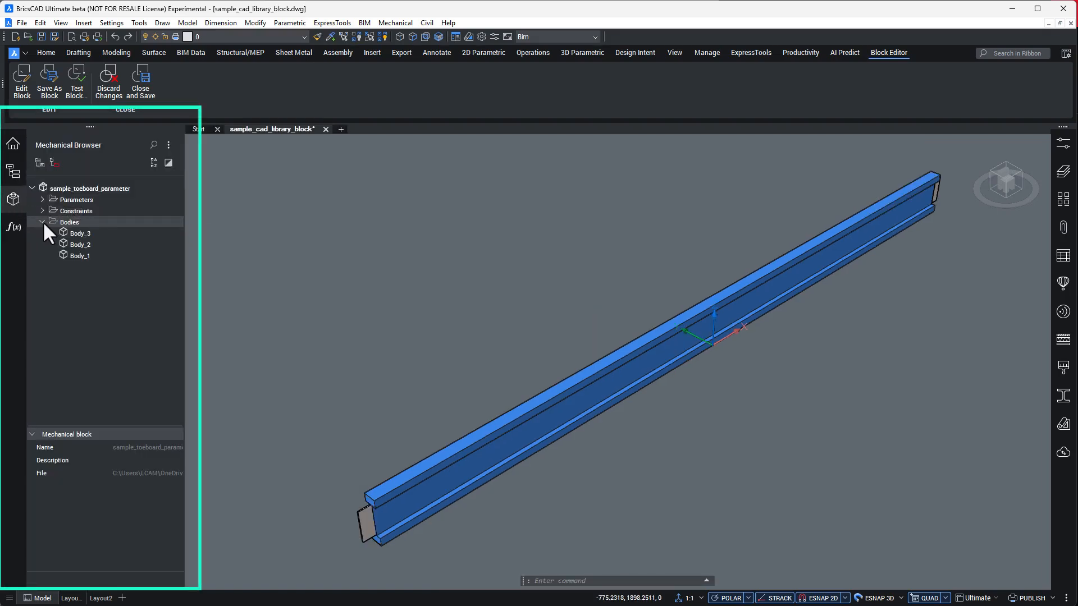
{"action": "left_click", "coordinate": [81, 255]}
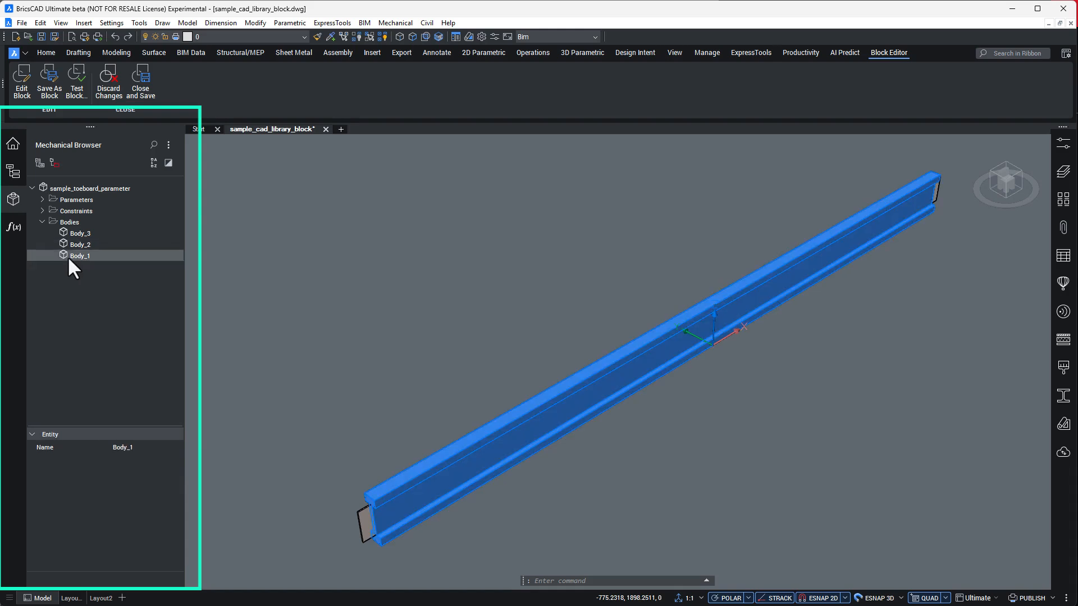
{"action": "left_click", "coordinate": [43, 224]}
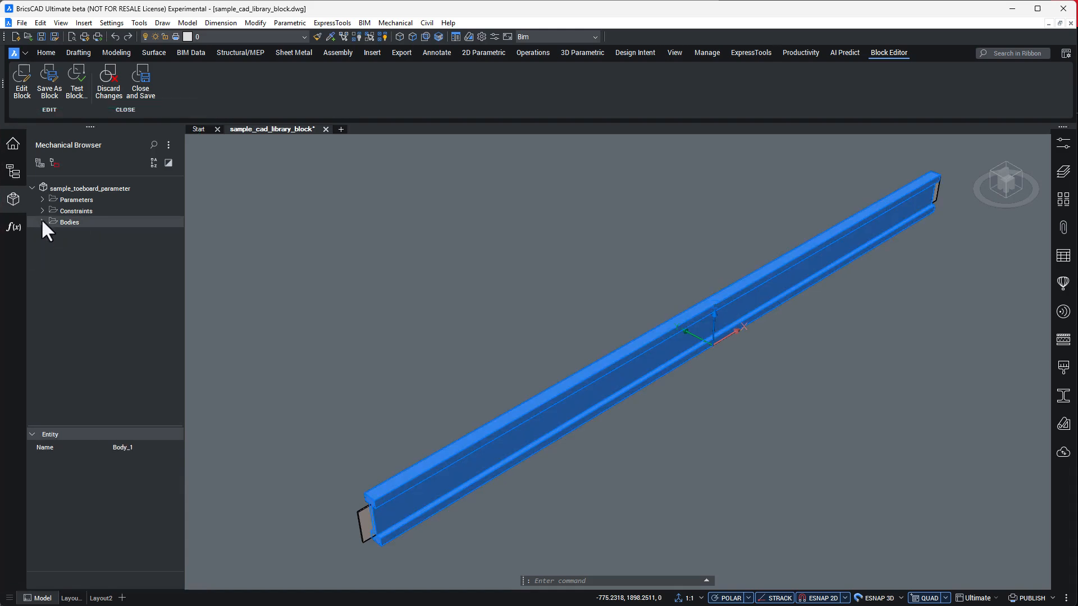
{"action": "left_click", "coordinate": [43, 211]}
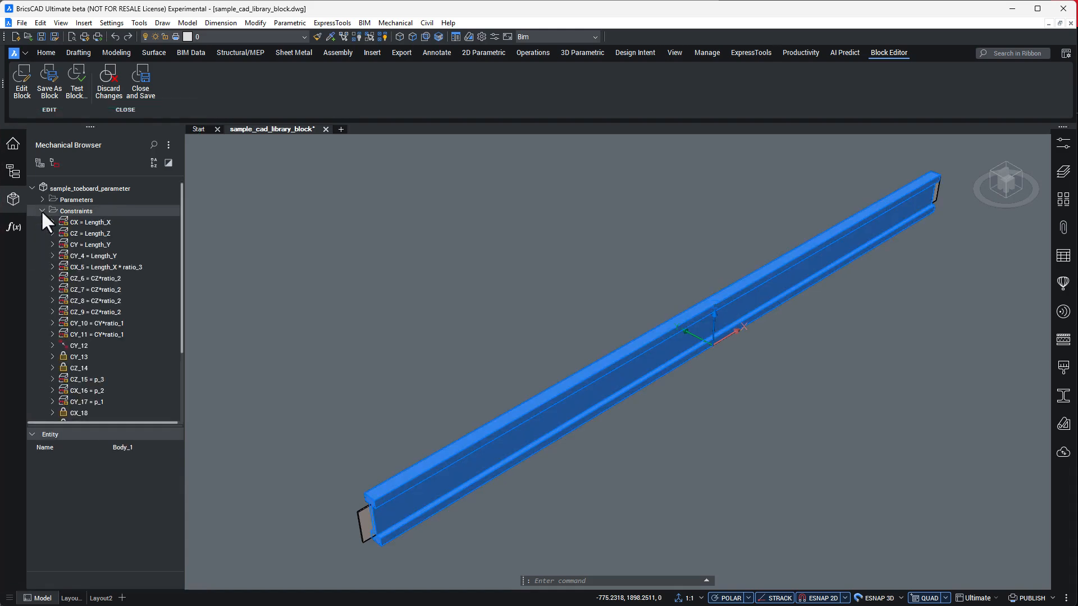
{"action": "left_click", "coordinate": [42, 199]}
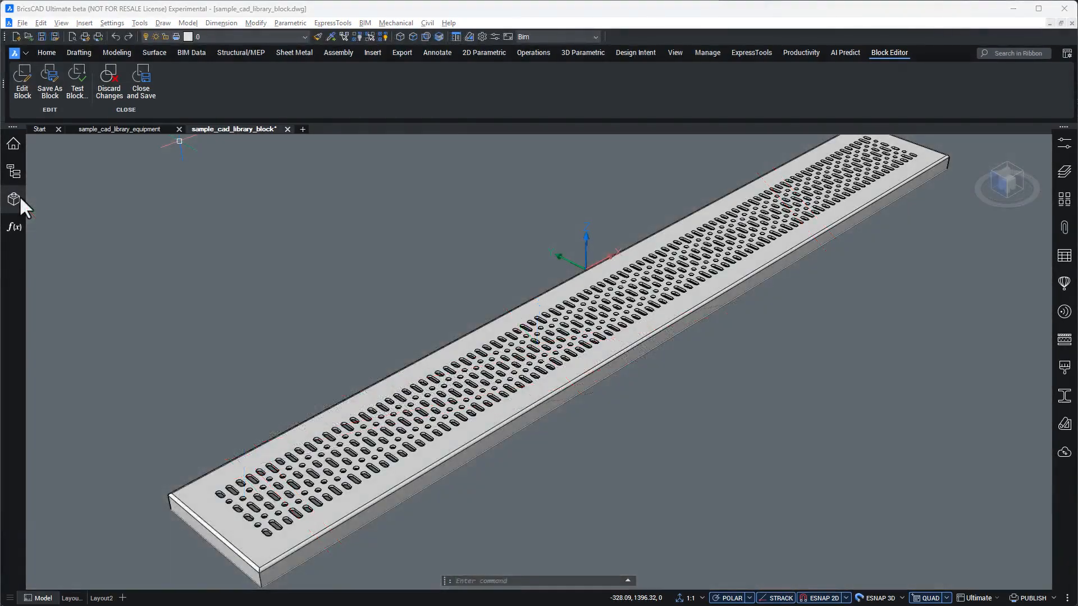
- Inspect the deck's Fix and Distance (CX) constraints and confirm Length_X is 2500, then show the full assembly
{"action": "left_click", "coordinate": [13, 198]}
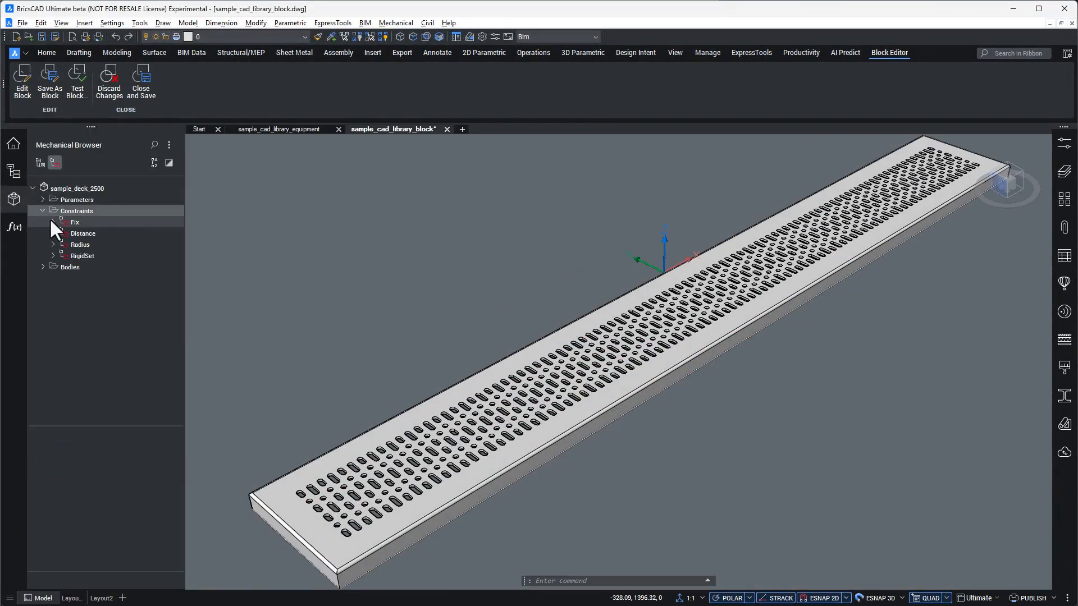
{"action": "left_click", "coordinate": [53, 222]}
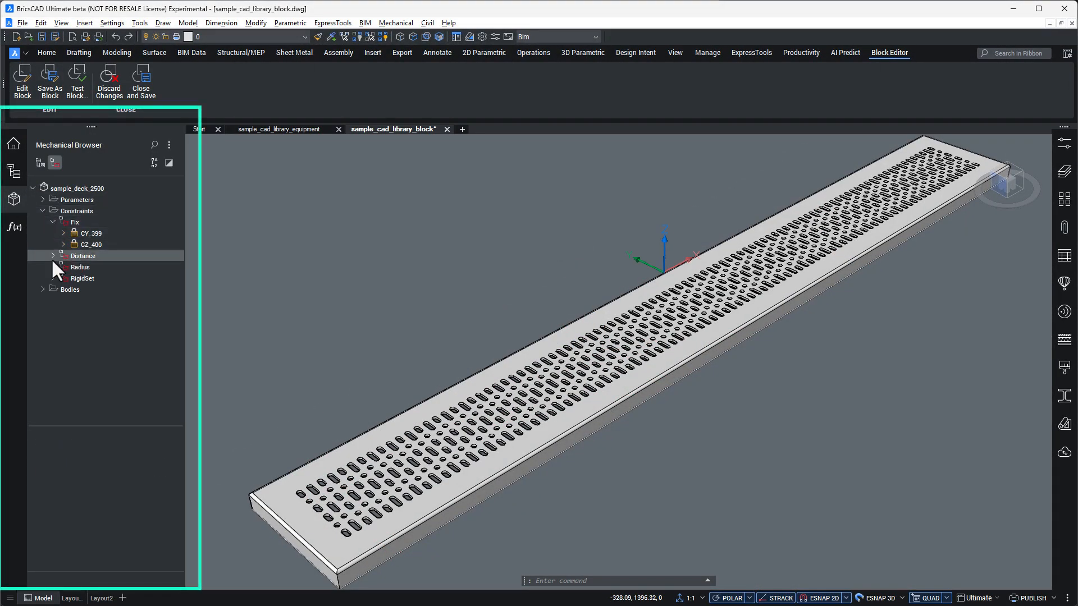
{"action": "left_click", "coordinate": [53, 256]}
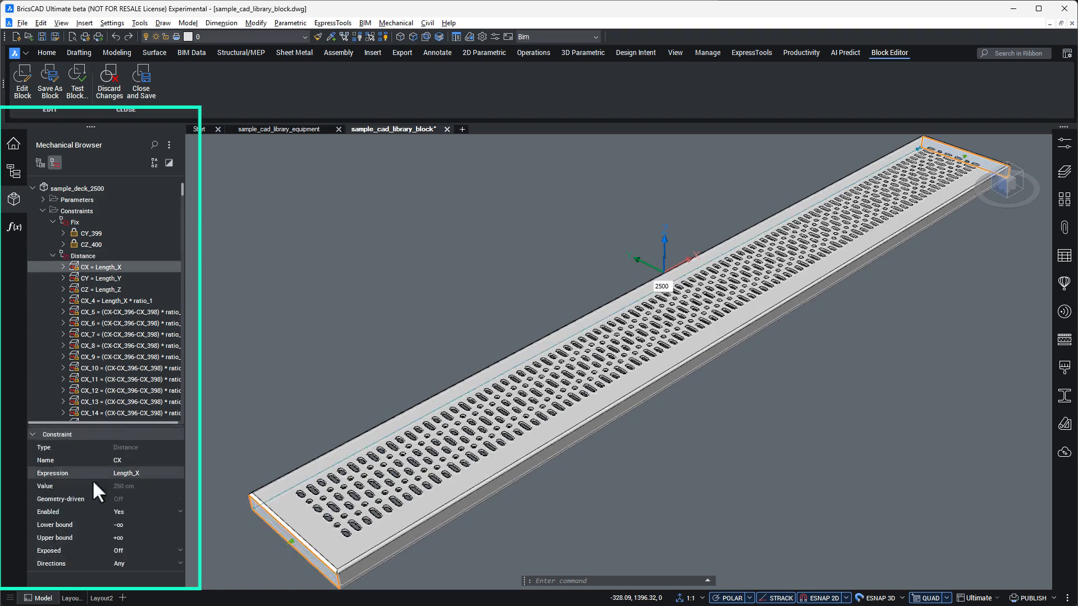
{"action": "left_click", "coordinate": [52, 256]}
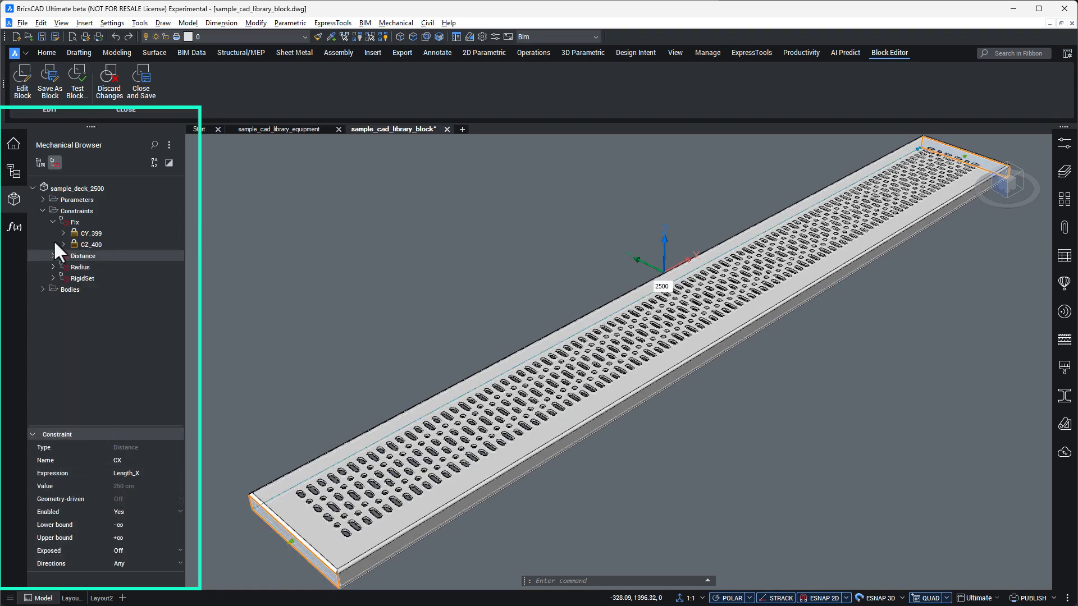
{"action": "left_click", "coordinate": [53, 211]}
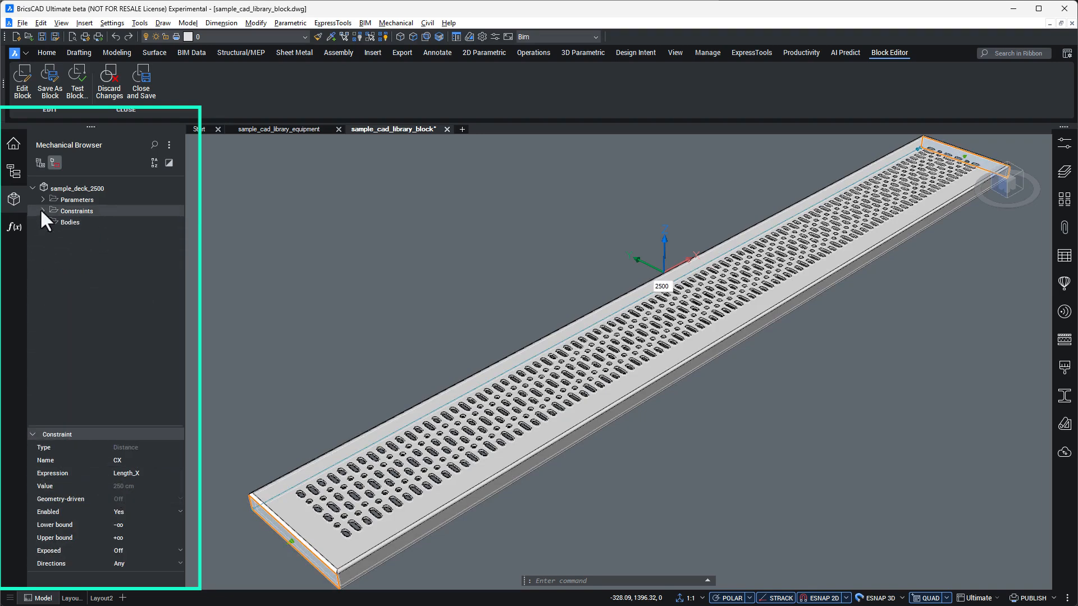
{"action": "left_click", "coordinate": [43, 200]}
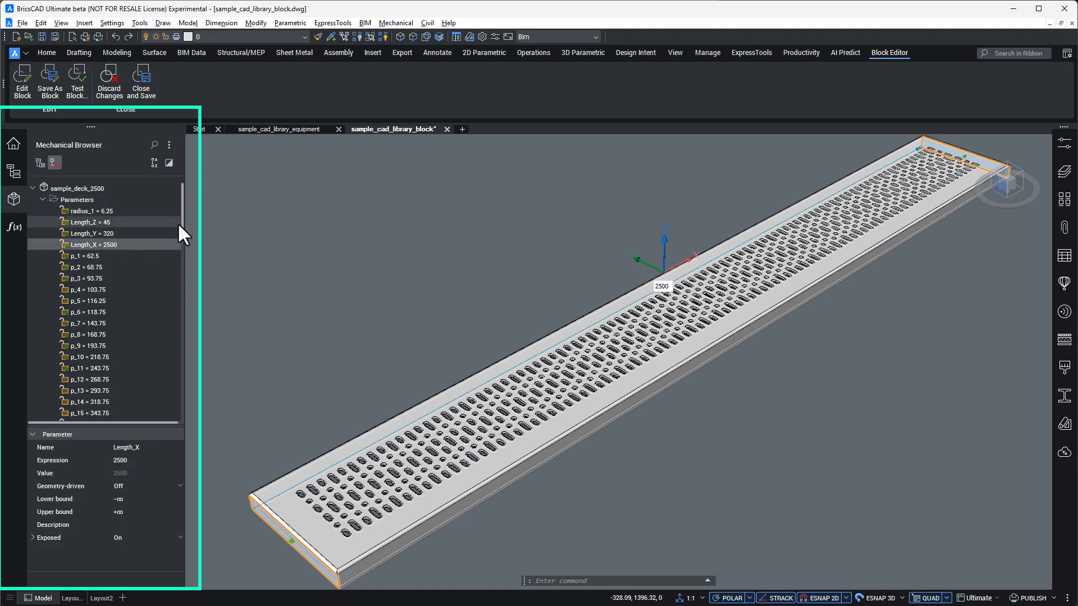
{"action": "left_click", "coordinate": [91, 211]}
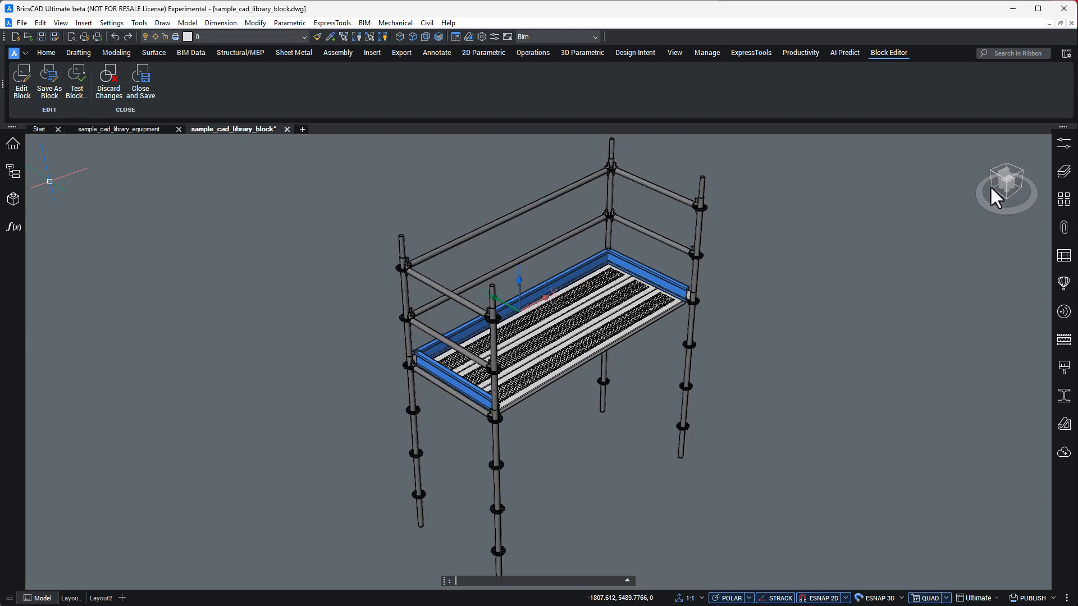
- Insert sample_assembly_sub_platform_2500 at Z -1500 below the existing platform
{"action": "left_click", "coordinate": [371, 53]}
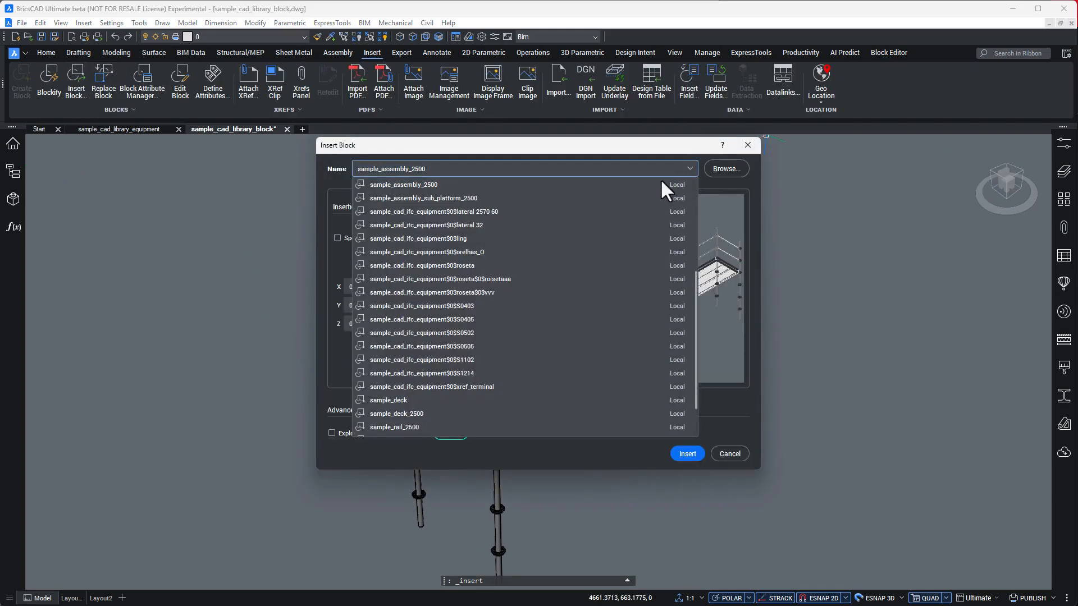
{"action": "left_click", "coordinate": [422, 198]}
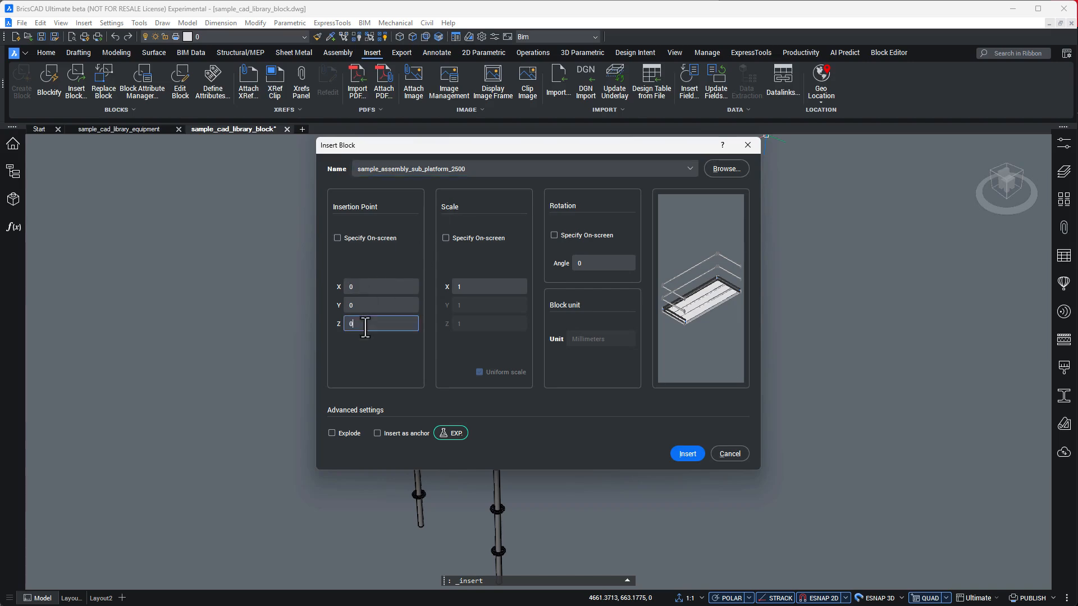
{"action": "type", "text": "-1500"}
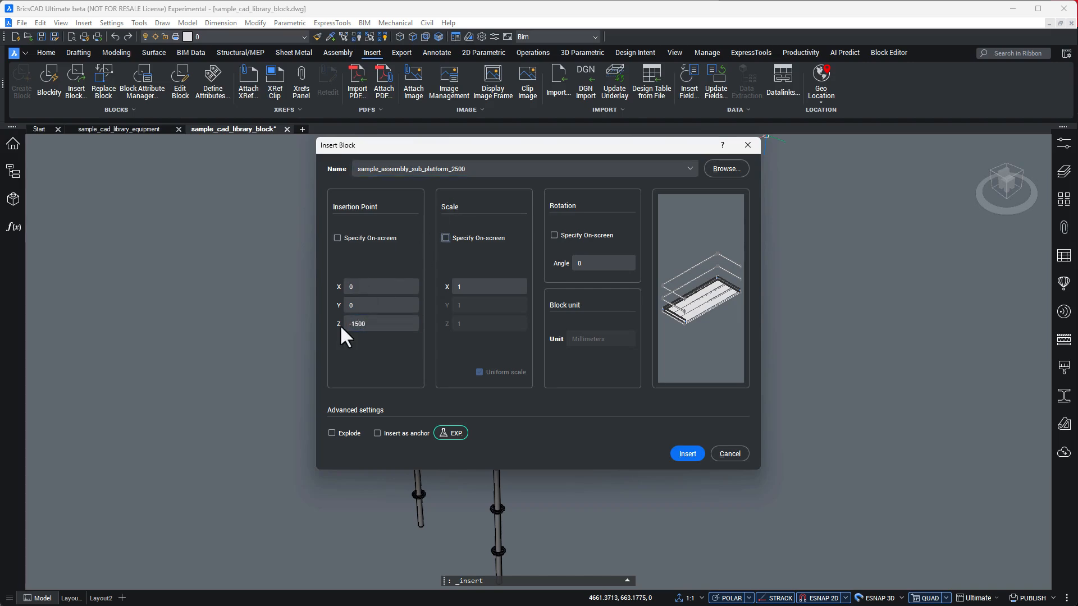
{"action": "left_click", "coordinate": [686, 454]}
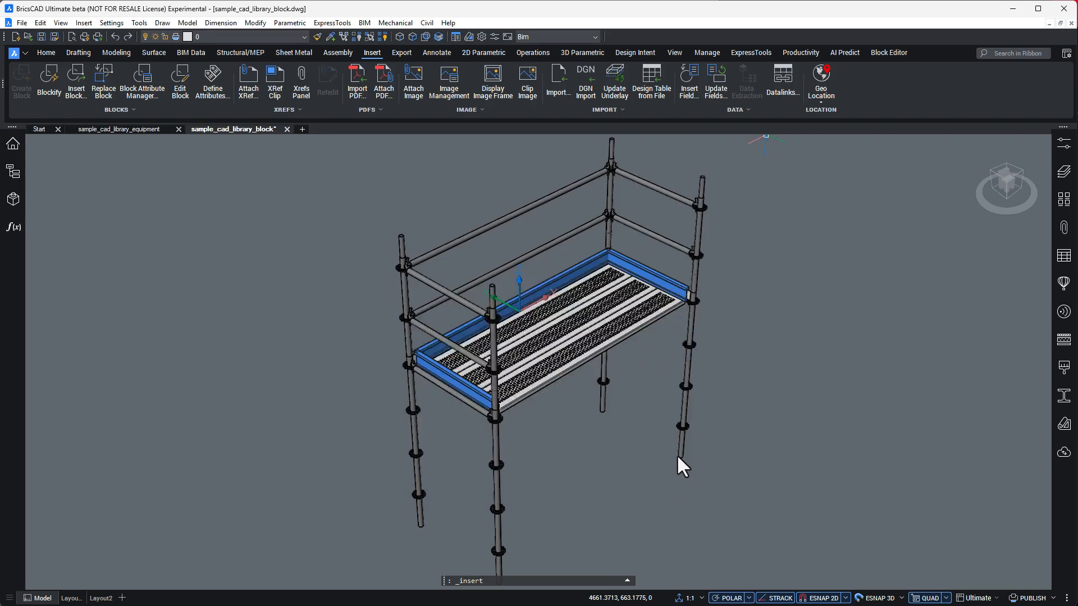
{"action": "left_click", "coordinate": [721, 399]}
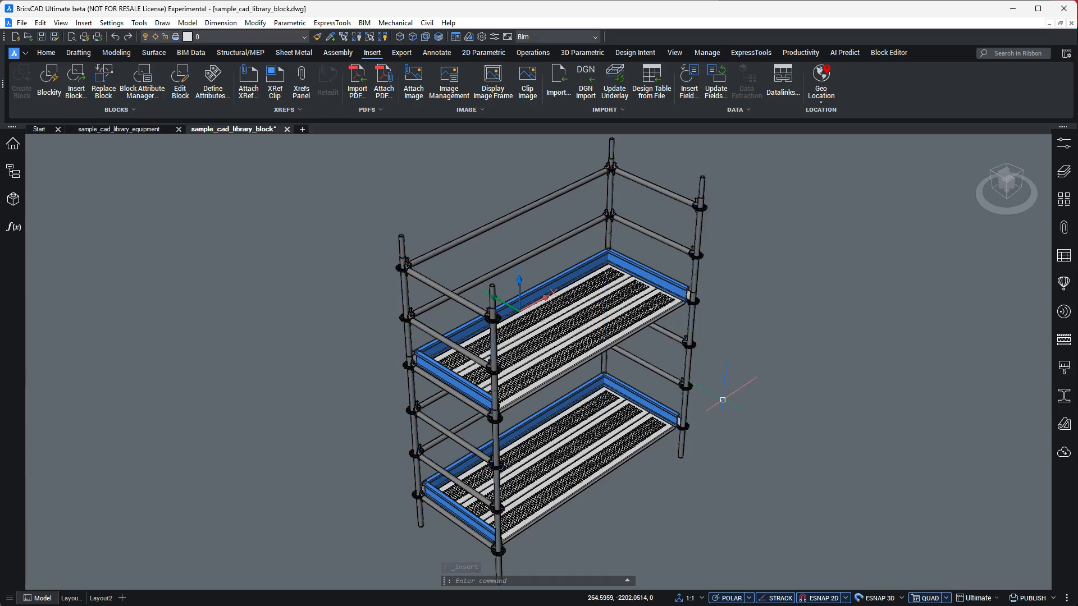